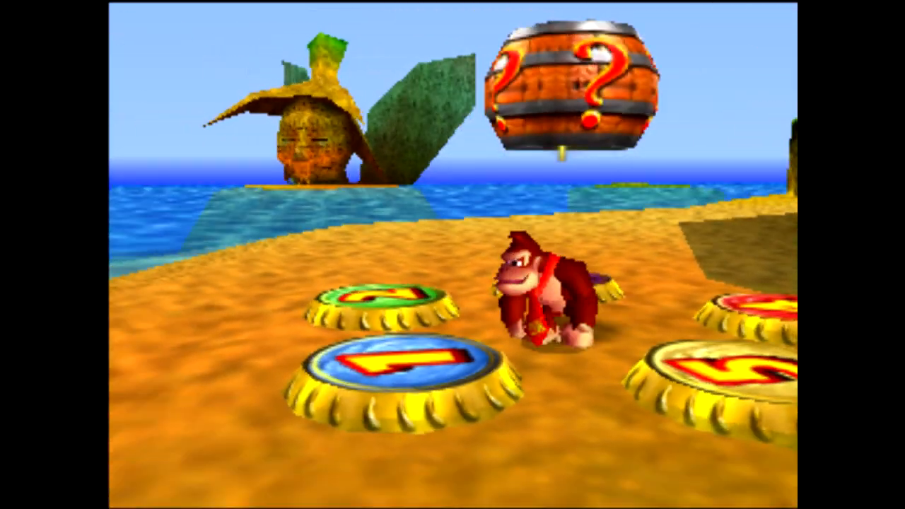
pyautogui.press('Up')
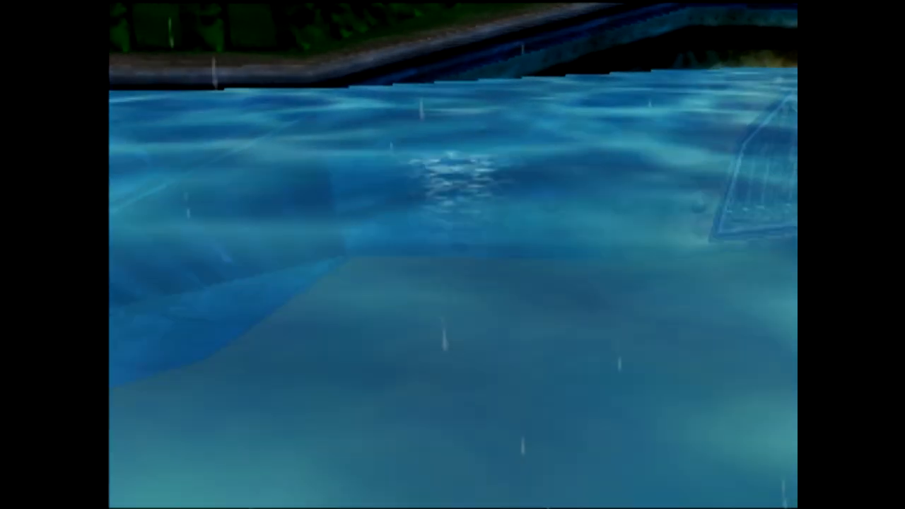
pyautogui.moveTo(453, 255)
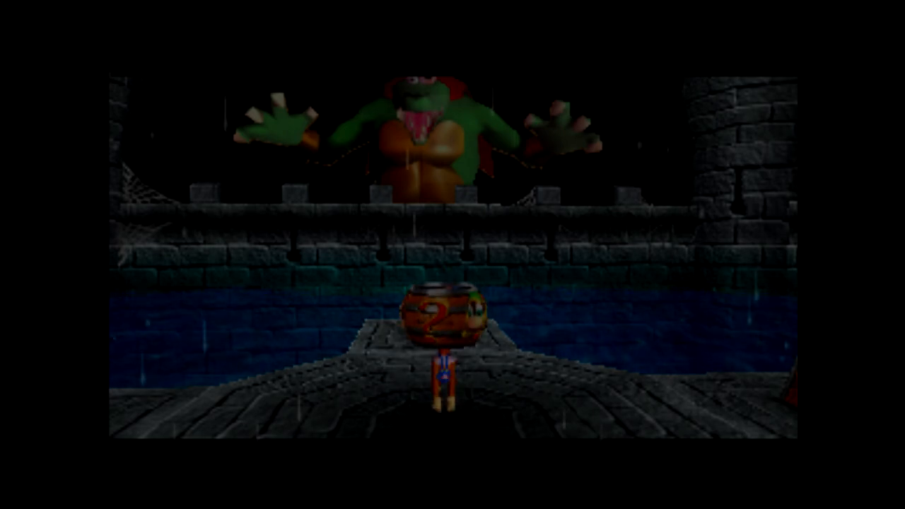
pyautogui.press('Escape')
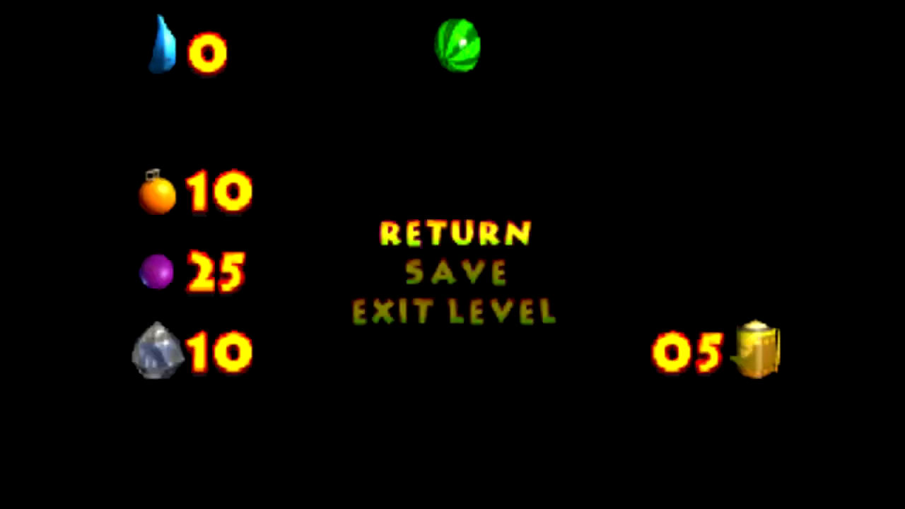